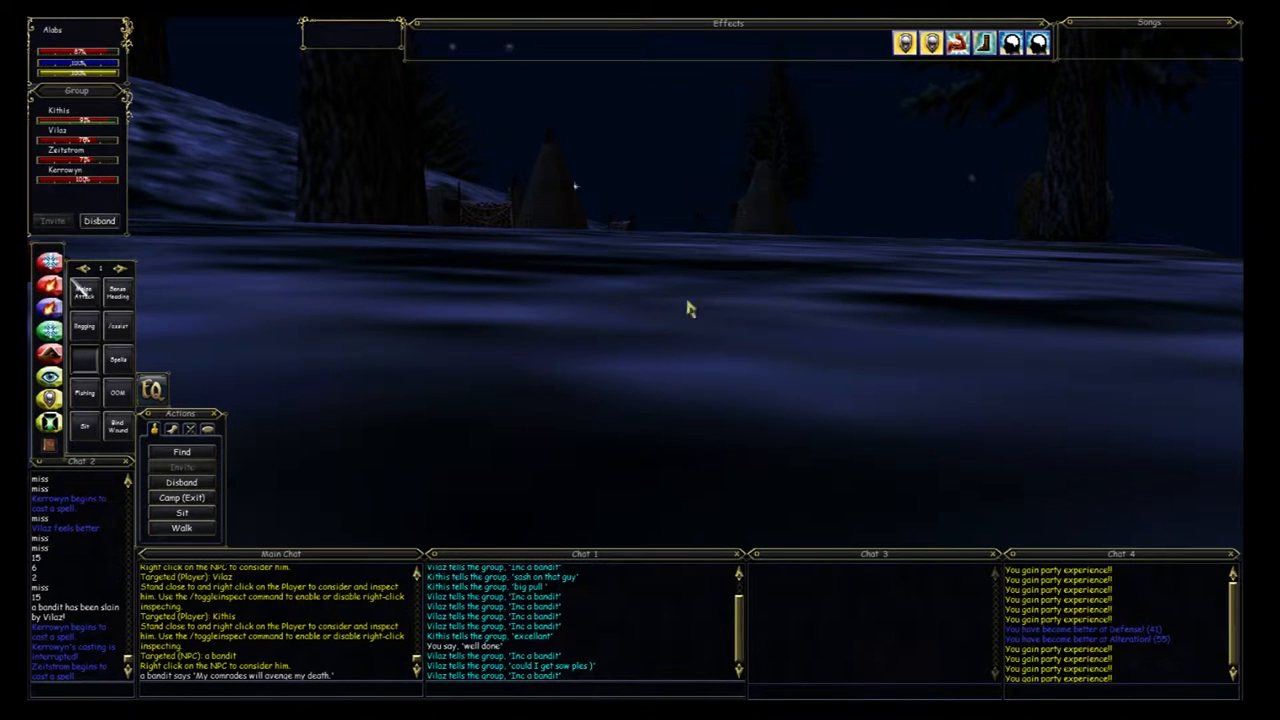
mouse_move(756, 272)
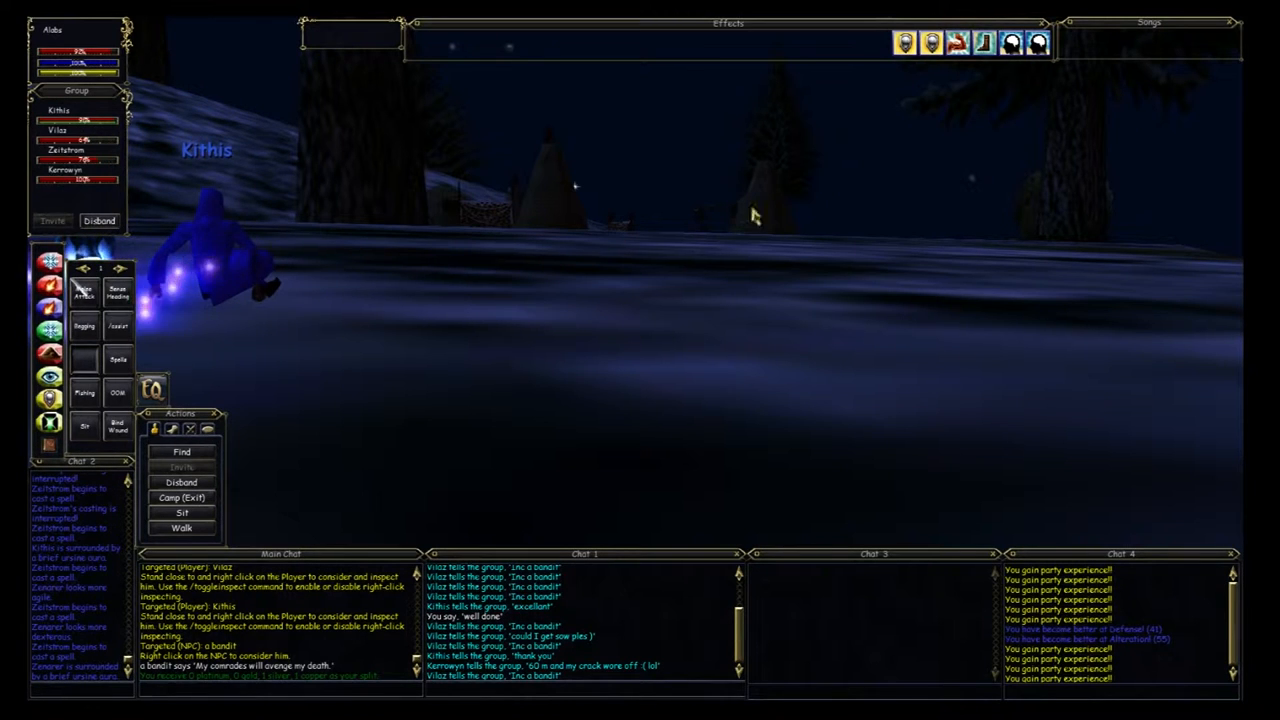
mouse_move(690, 336)
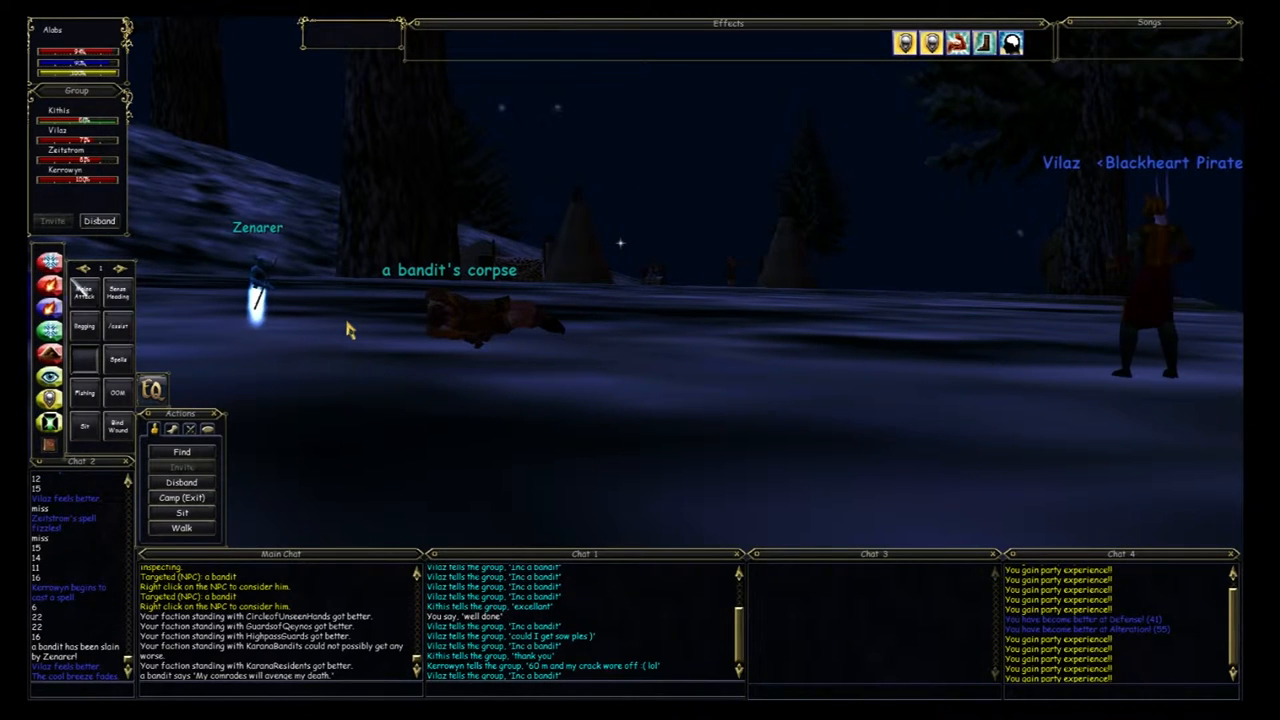
mouse_move(408, 488)
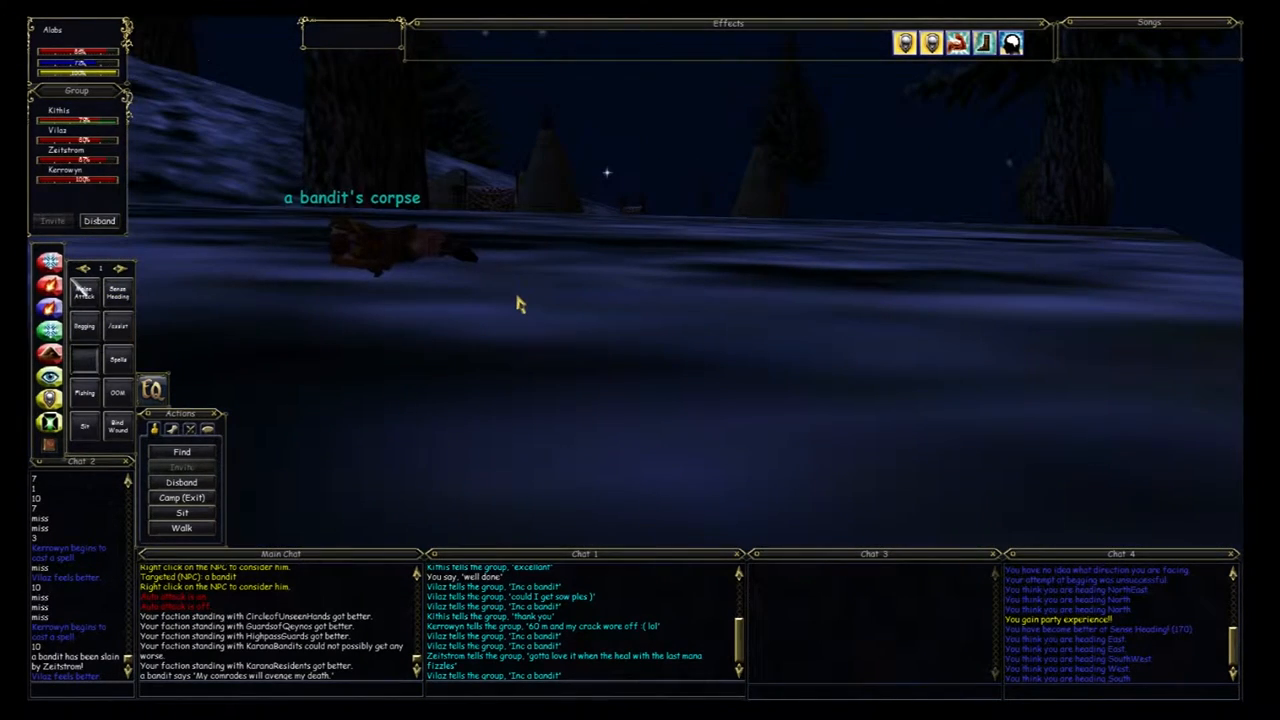
mouse_move(508, 300)
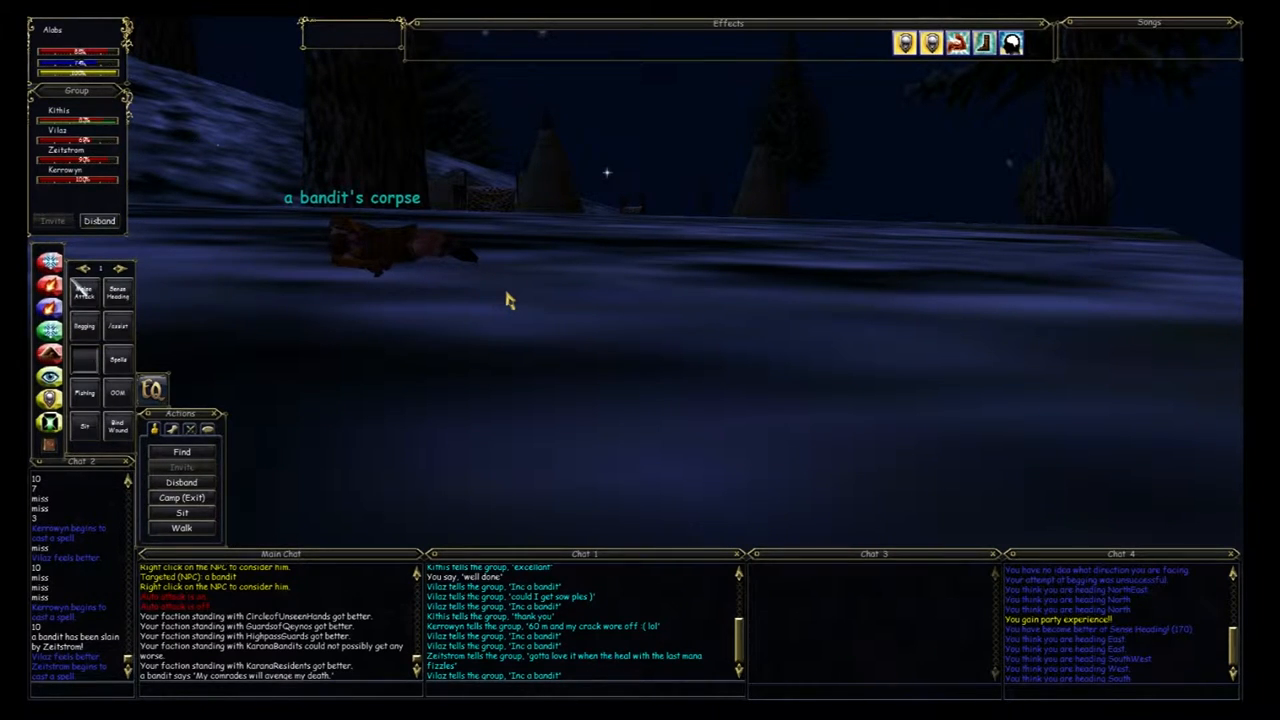
mouse_move(192, 428)
type("/target")
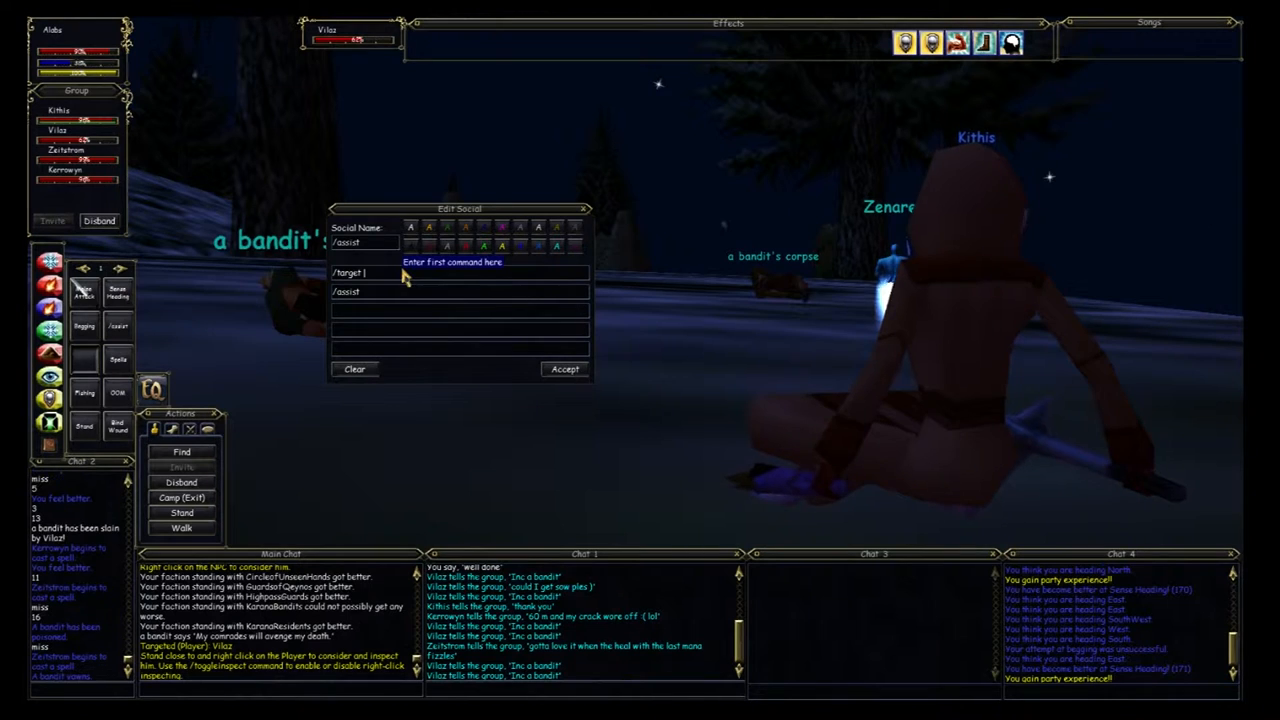
Step: Finish typing the member name for the target-and-assist social and accept it
type("v")
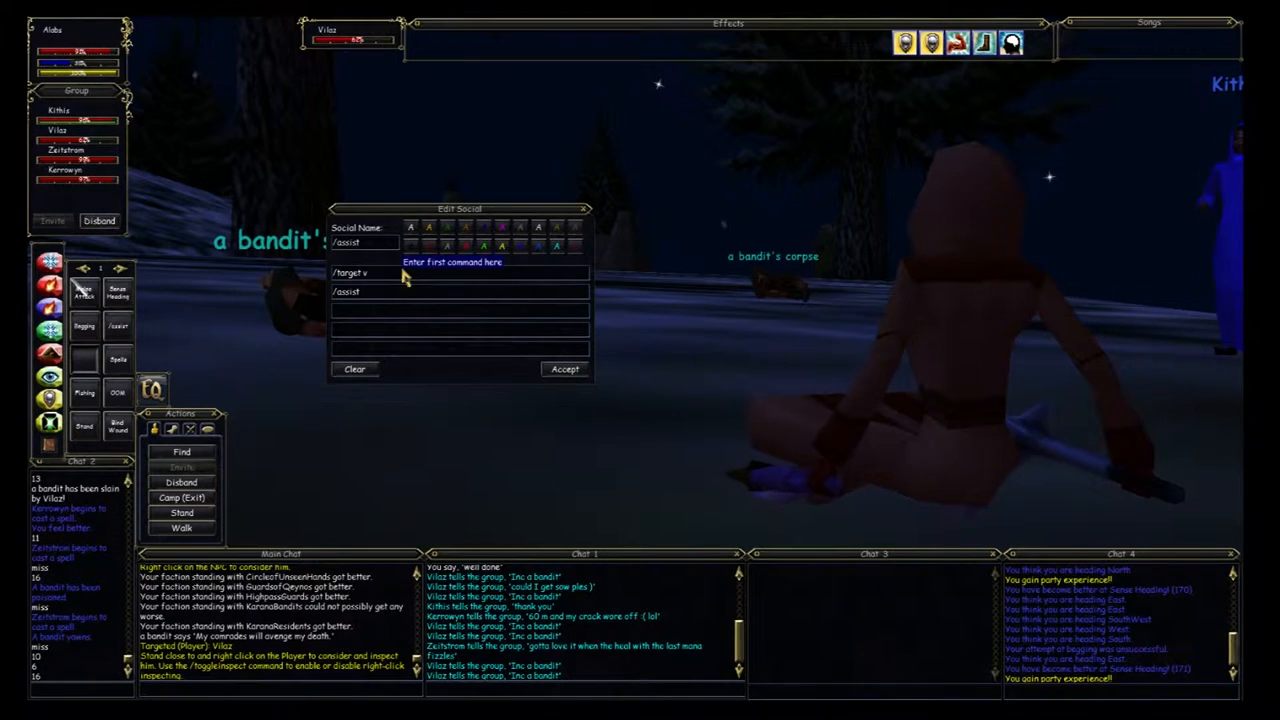
type("ilaz")
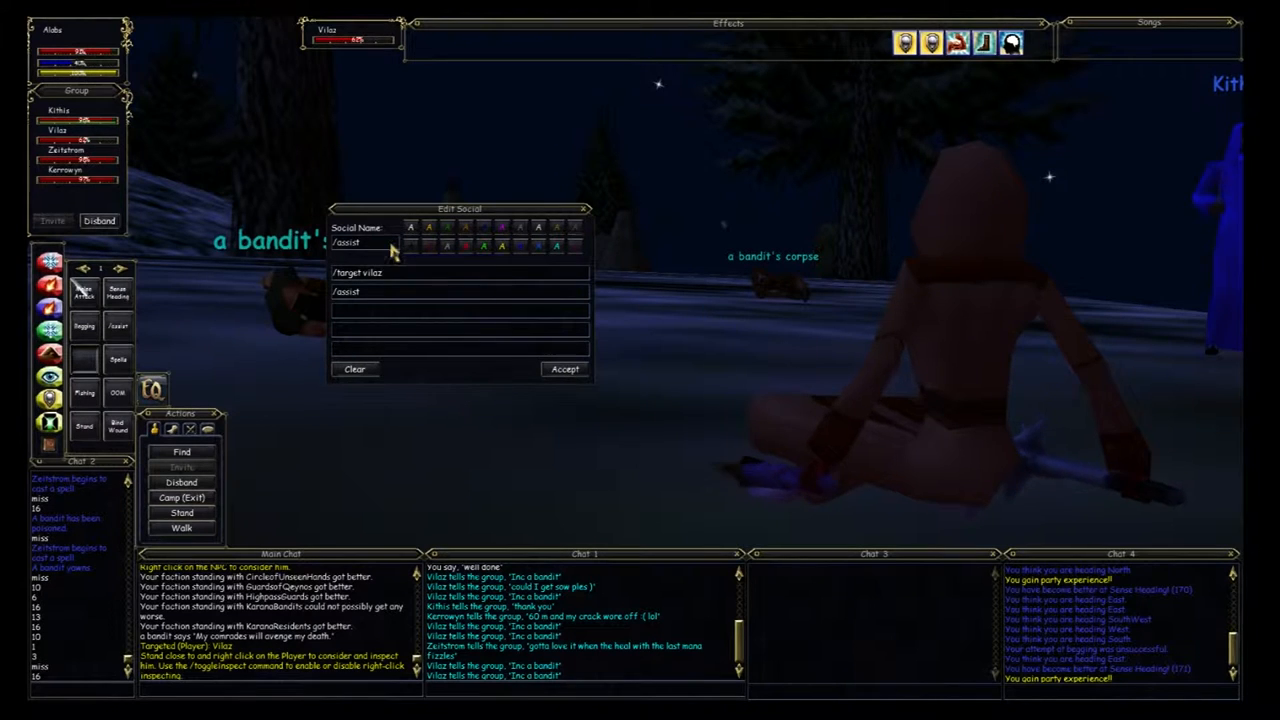
left_click(564, 368)
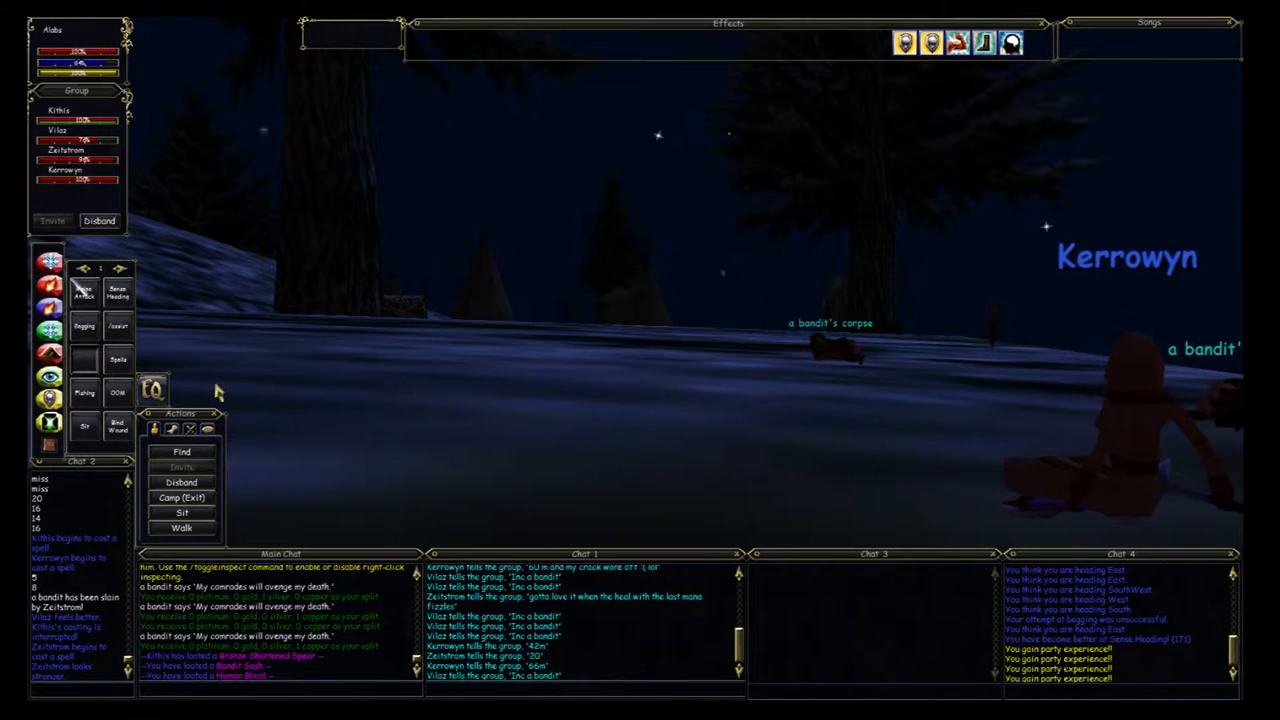
mouse_move(328, 348)
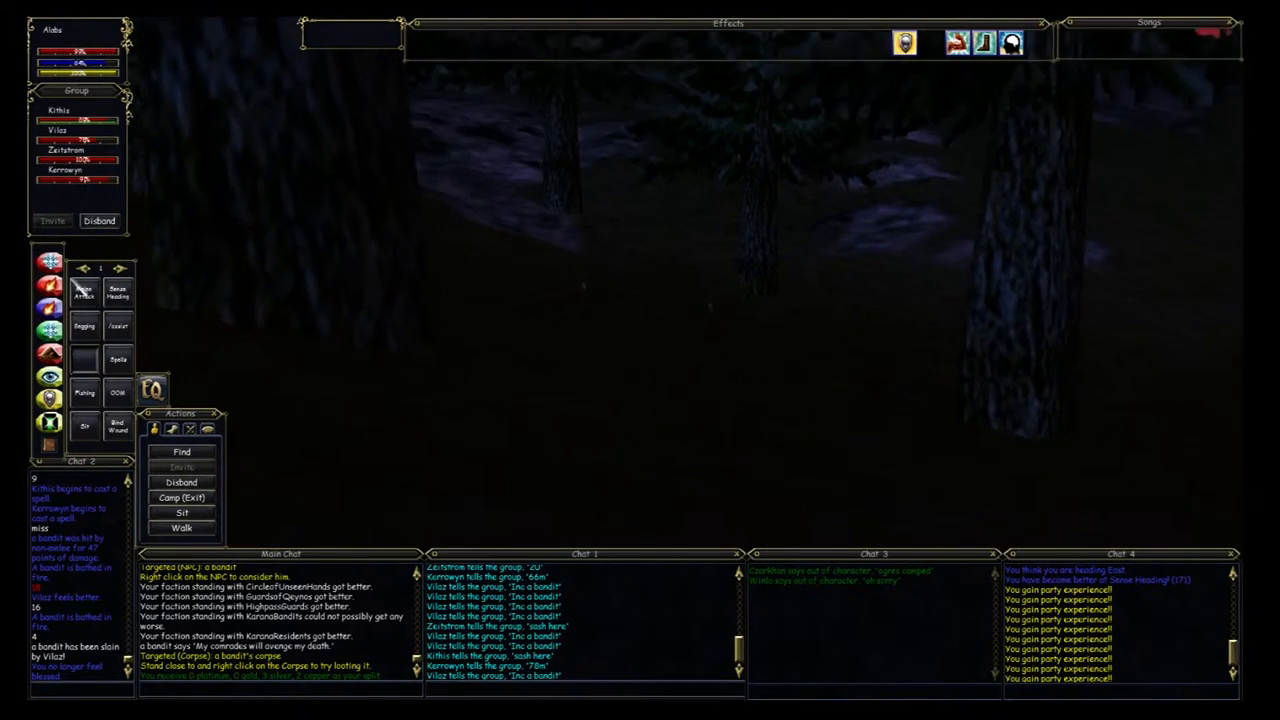
Step: Target the slain bandit's corpse after the group finishes it off
left_click(572, 320)
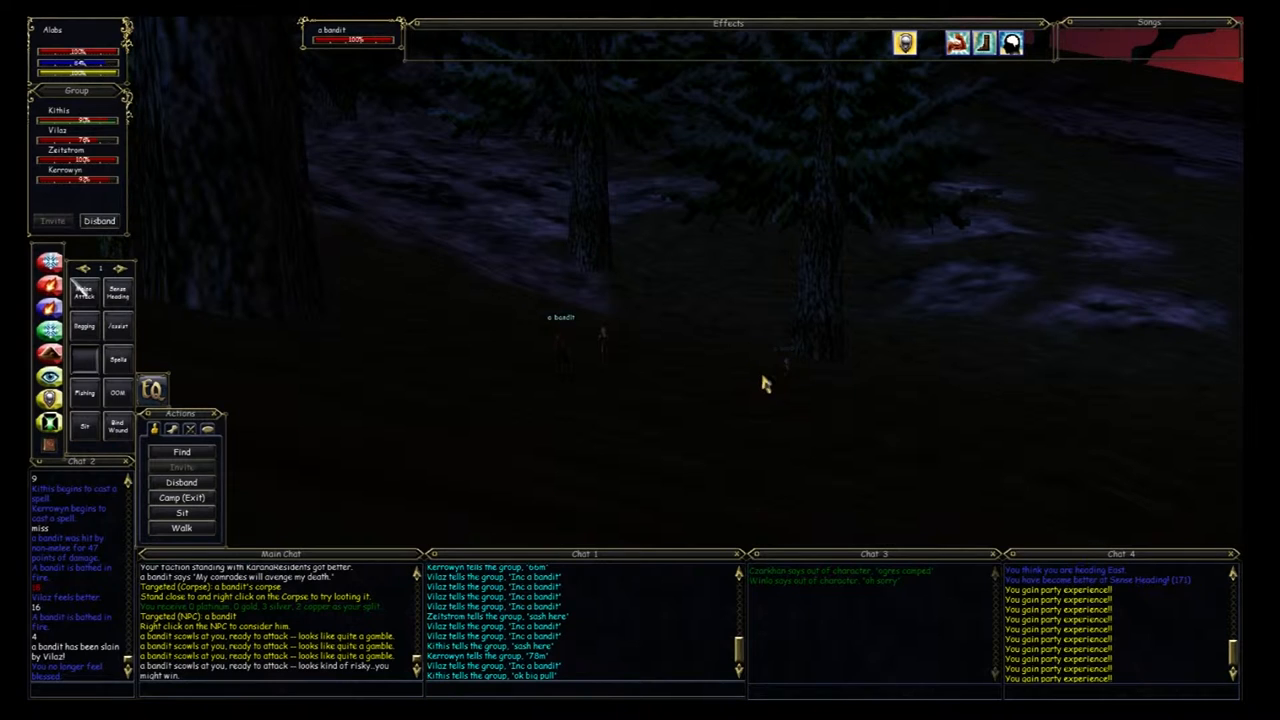
mouse_move(784, 402)
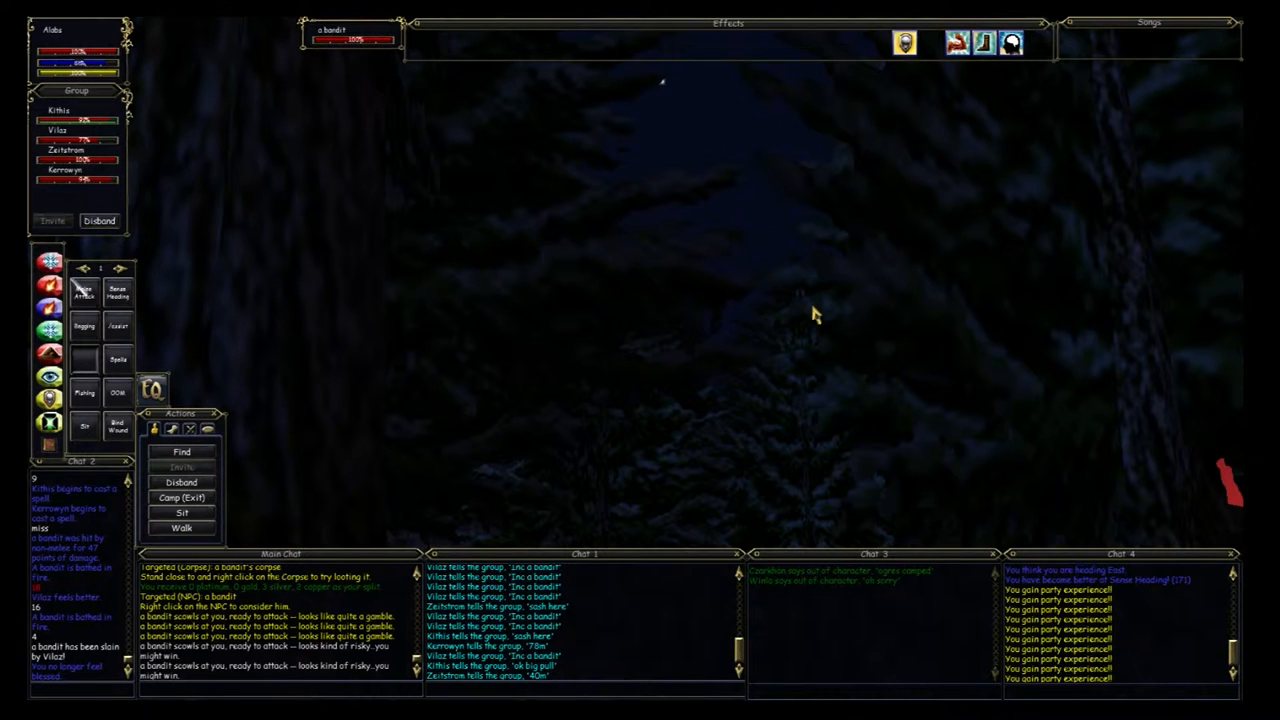
mouse_move(784, 330)
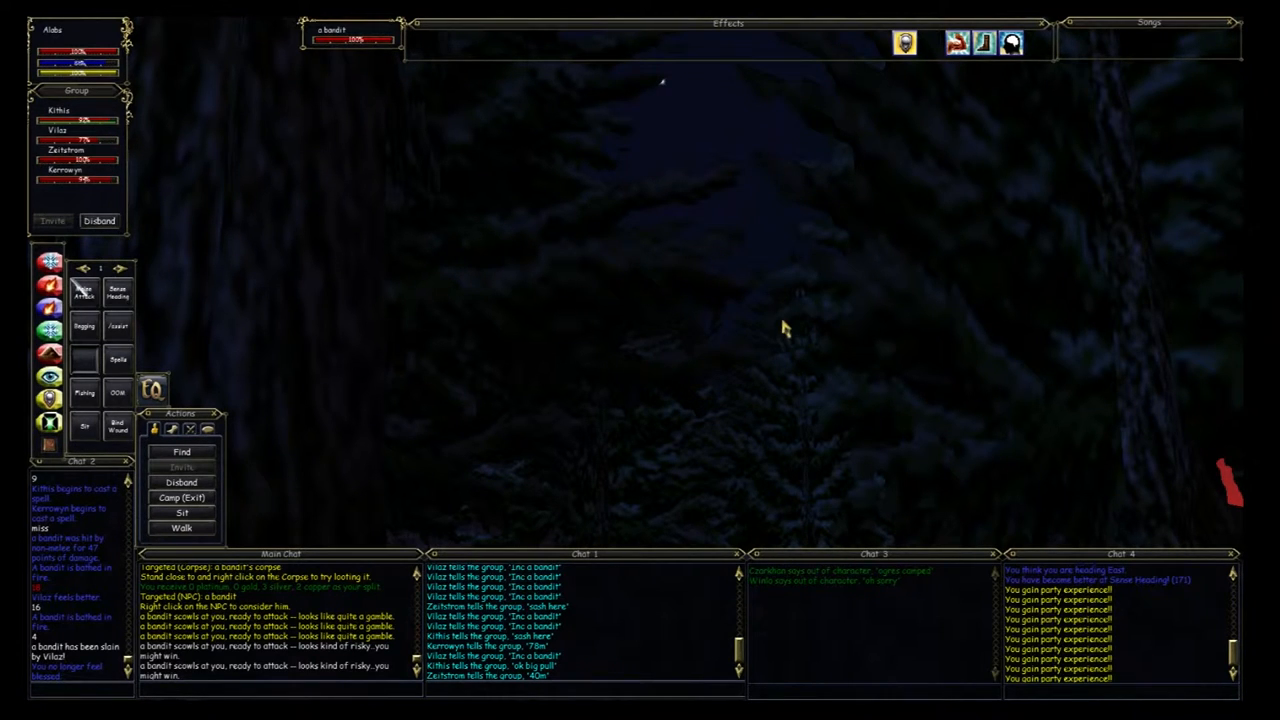
mouse_move(780, 318)
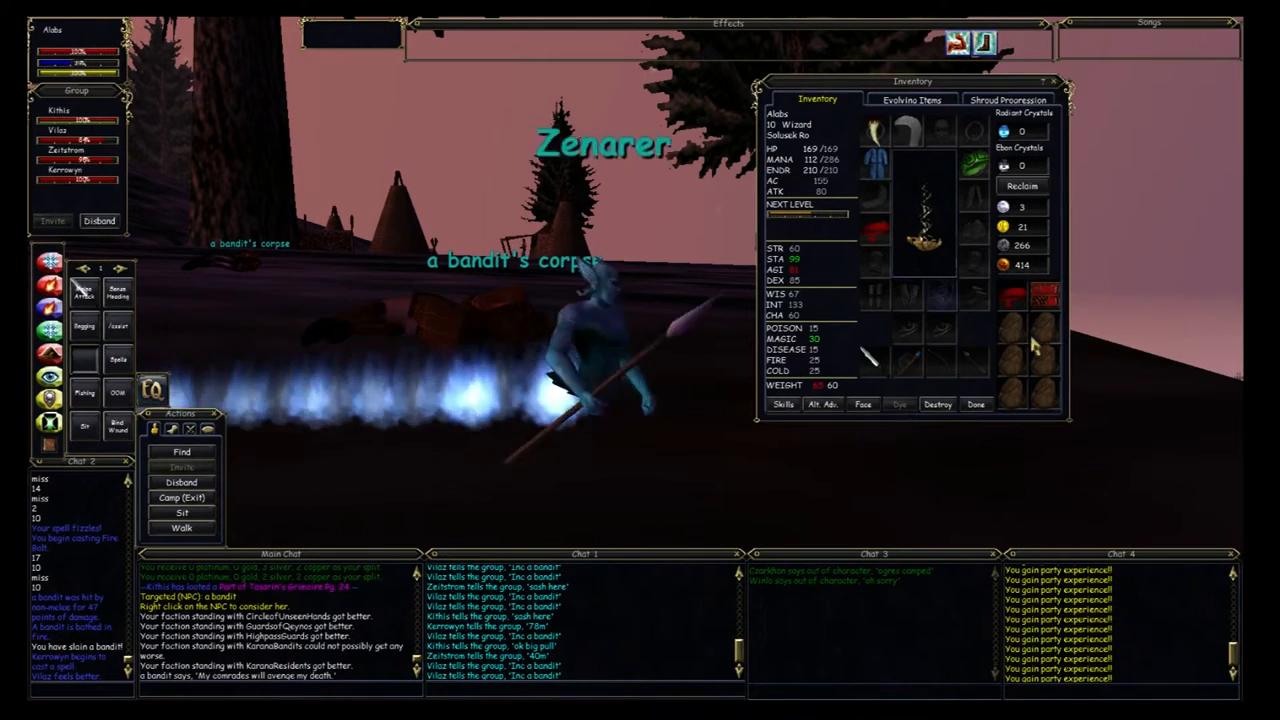
Step: Bring up the character's inventory after the remaining bandits fall
double_click(1030, 288)
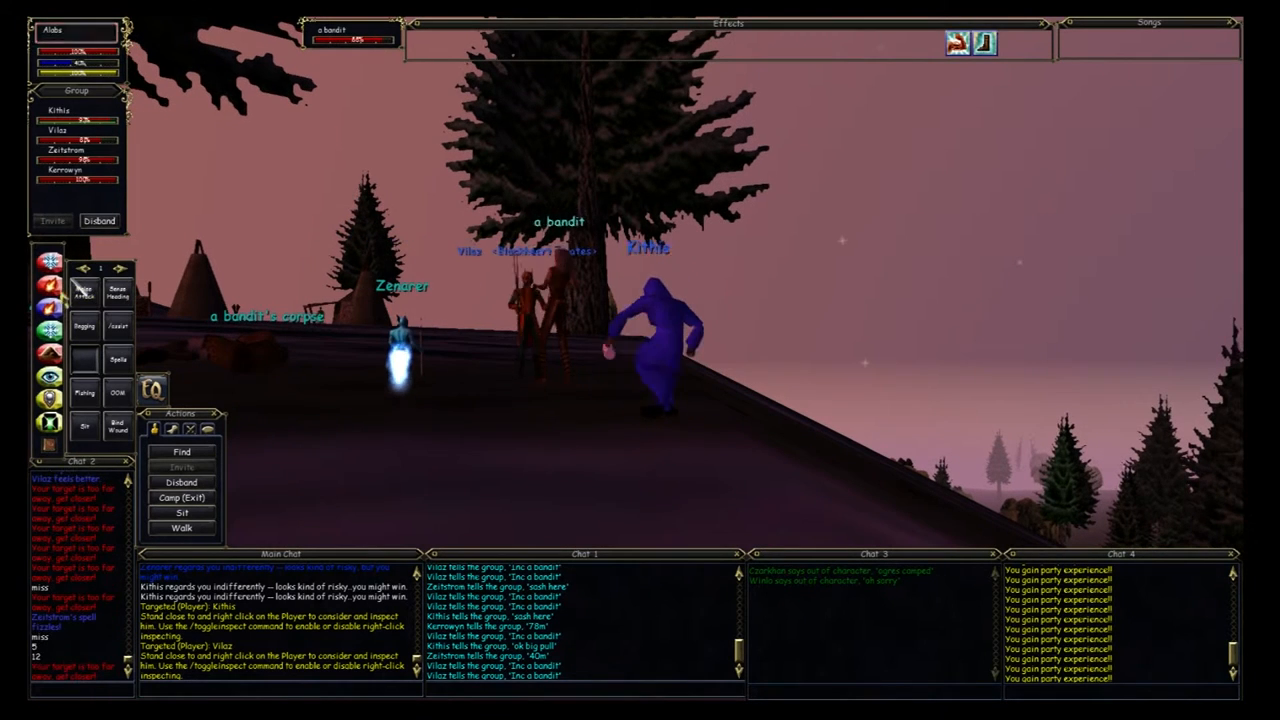
left_click(48, 260)
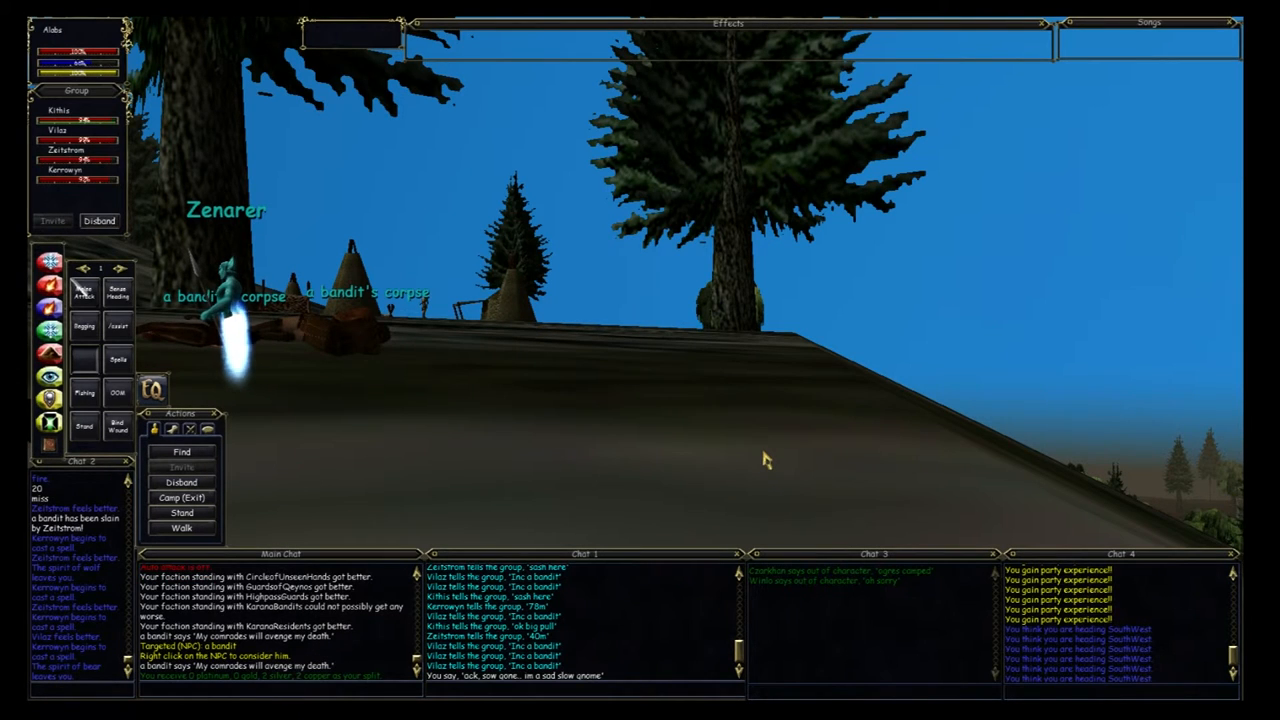
mouse_move(828, 438)
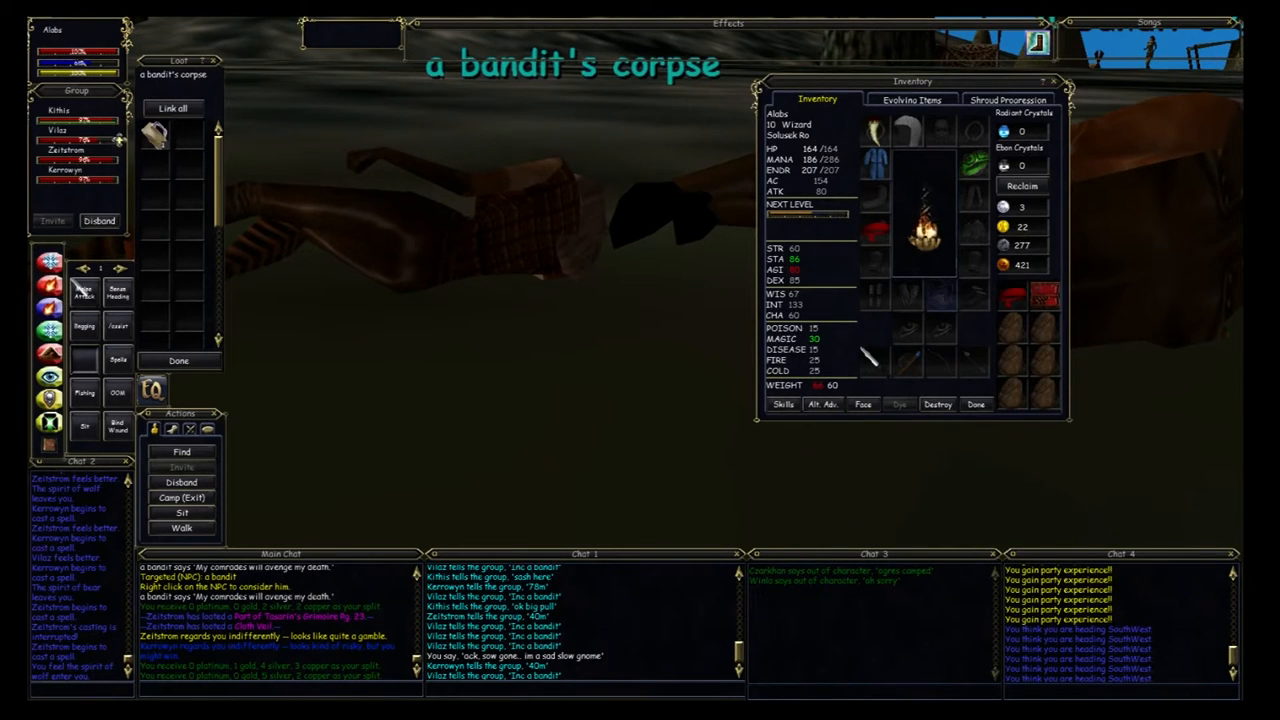
Step: Finish looting the bandit's corpse and close the loot window with Done
left_click(178, 360)
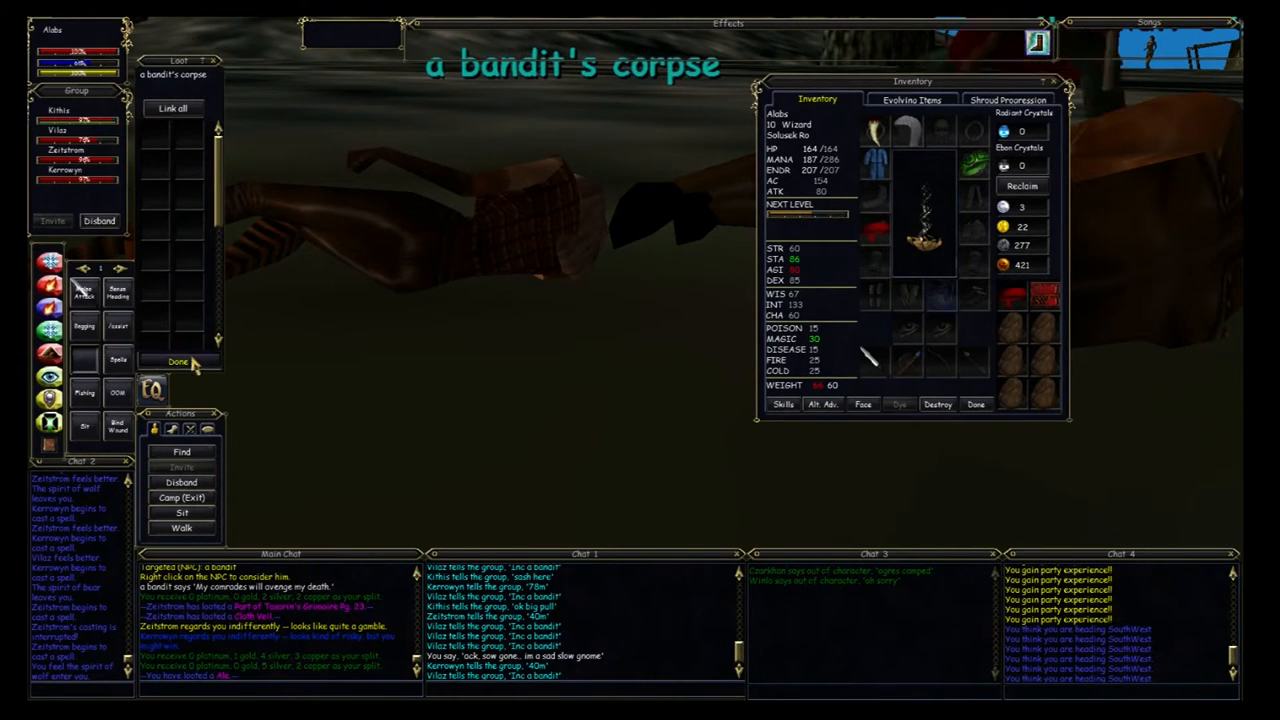